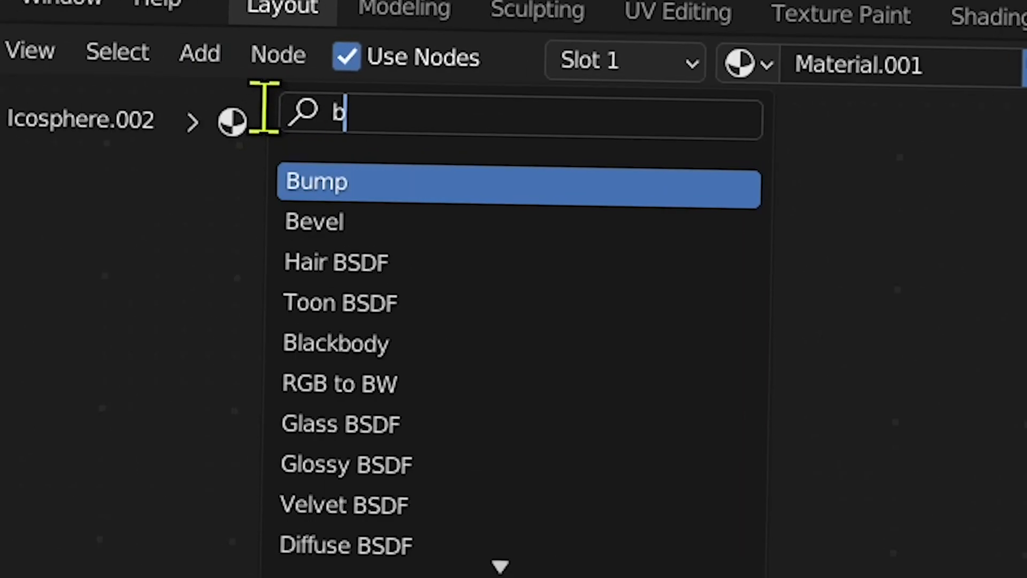
Step: Create a new icosphere material and route an Emission shader into the Material Output
{"action": "type", "text": "sd"}
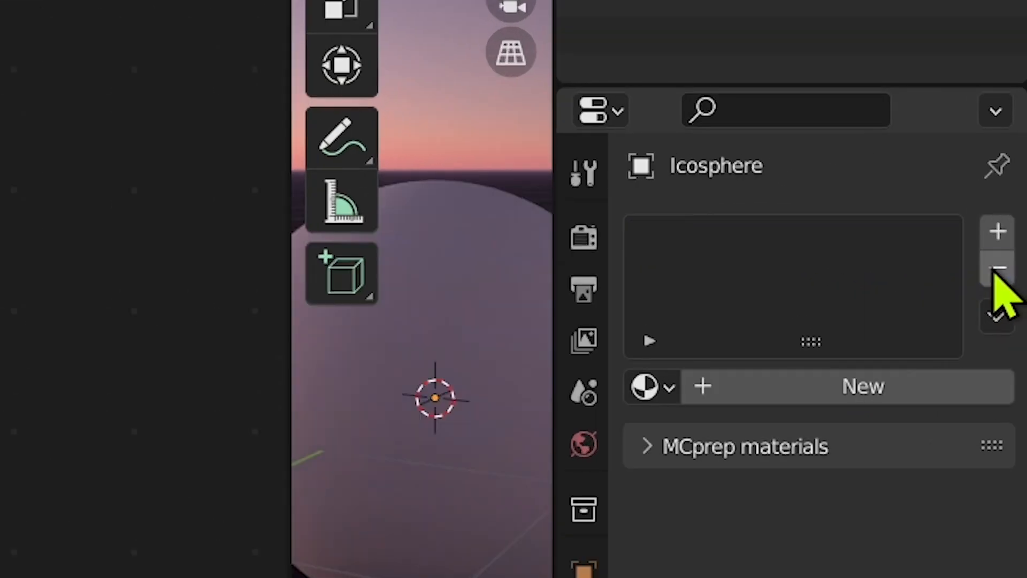
{"action": "left_click", "coordinate": [862, 385]}
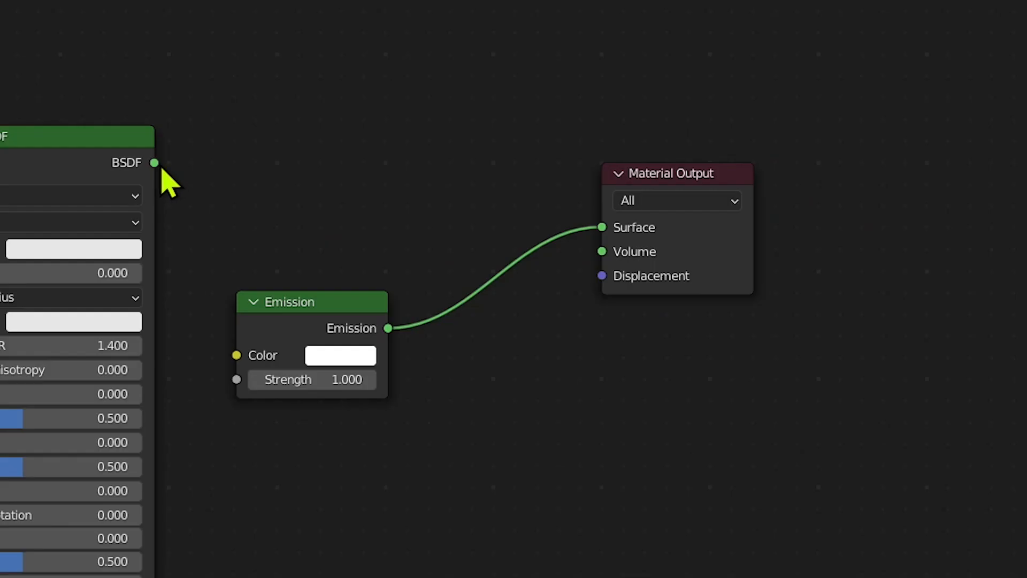
{"action": "left_click_drag", "start_coordinate": [154, 163], "coordinate": [601, 227]}
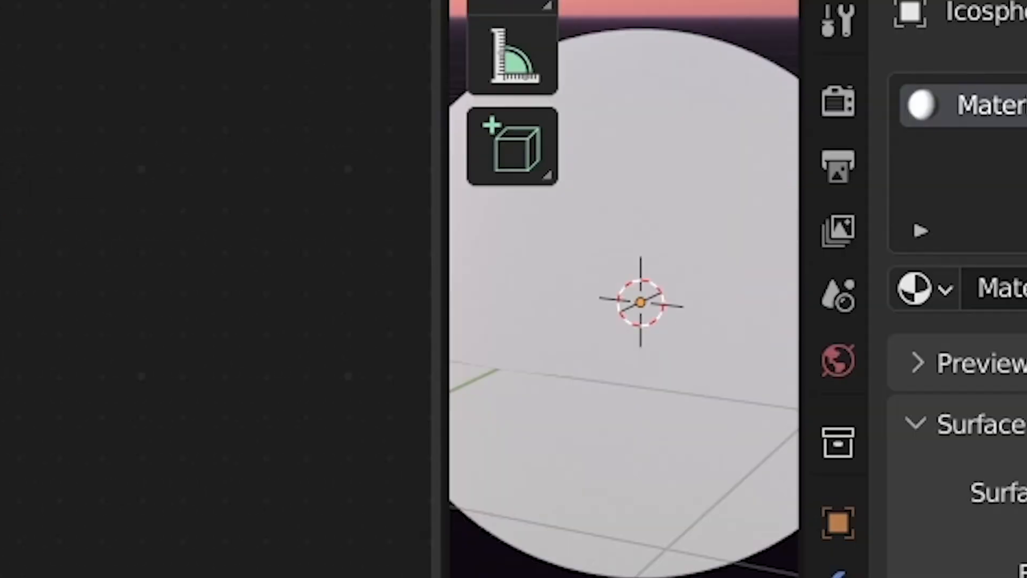
Step: Add a Noise Texture and a ColorRamp to drive the Mix Shader factor
{"action": "type", "text": "nois"}
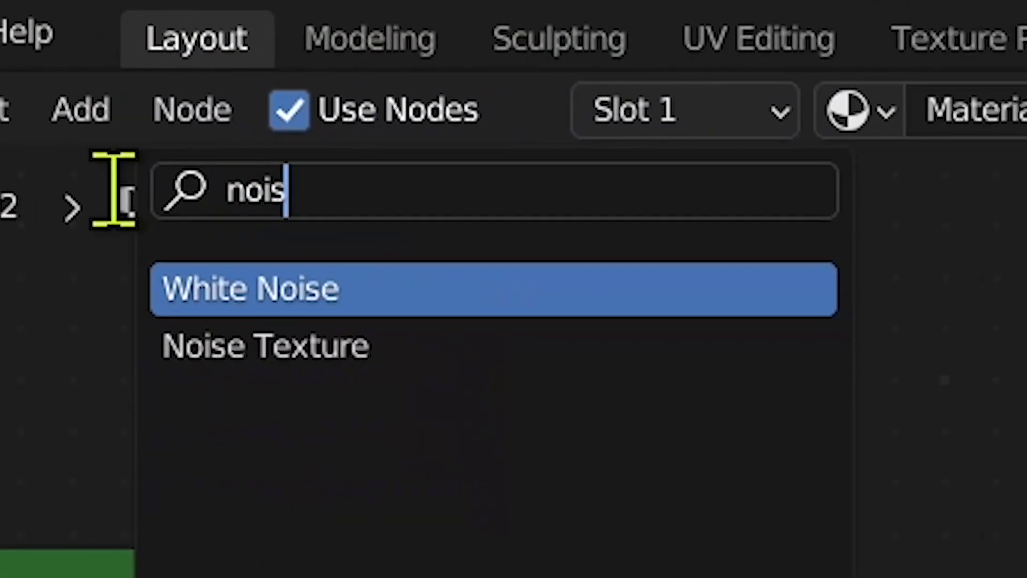
{"action": "left_click", "coordinate": [265, 345]}
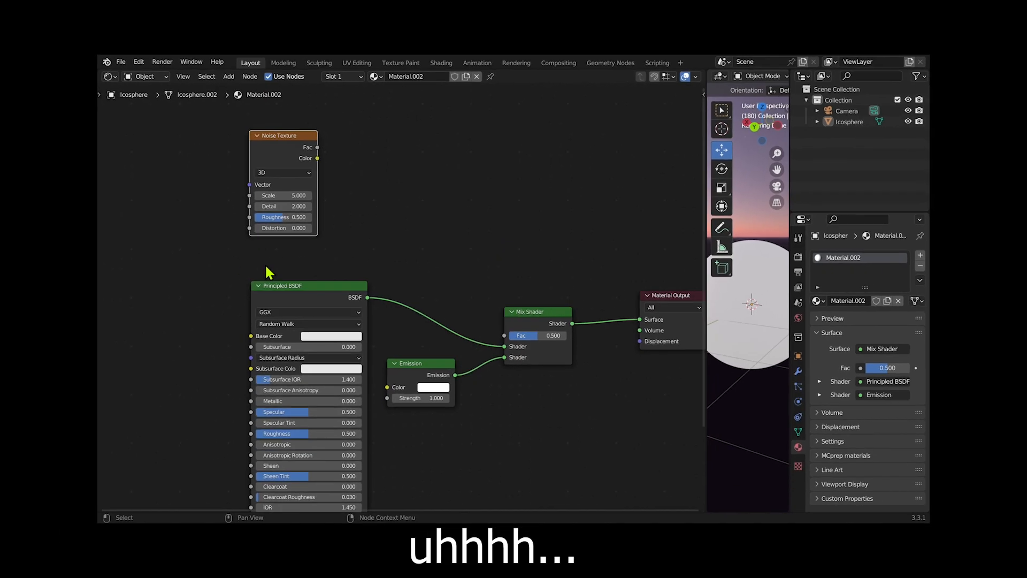
{"action": "type", "text": "col"}
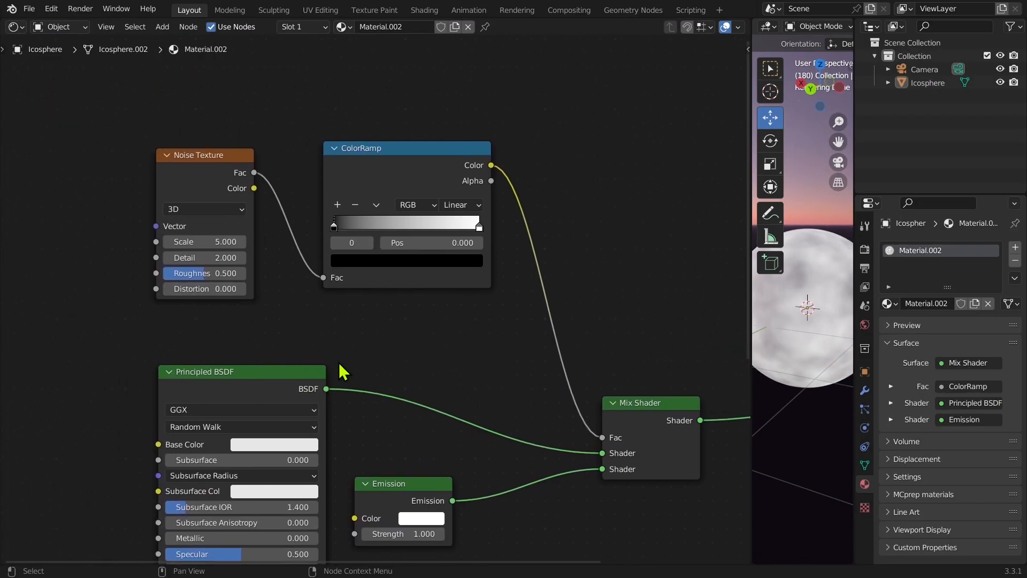
Step: Lower the Noise Texture scale (typed 2.) and slide the ColorRamp black stop rightward
{"action": "left_click_drag", "start_coordinate": [340, 367], "coordinate": [537, 537]}
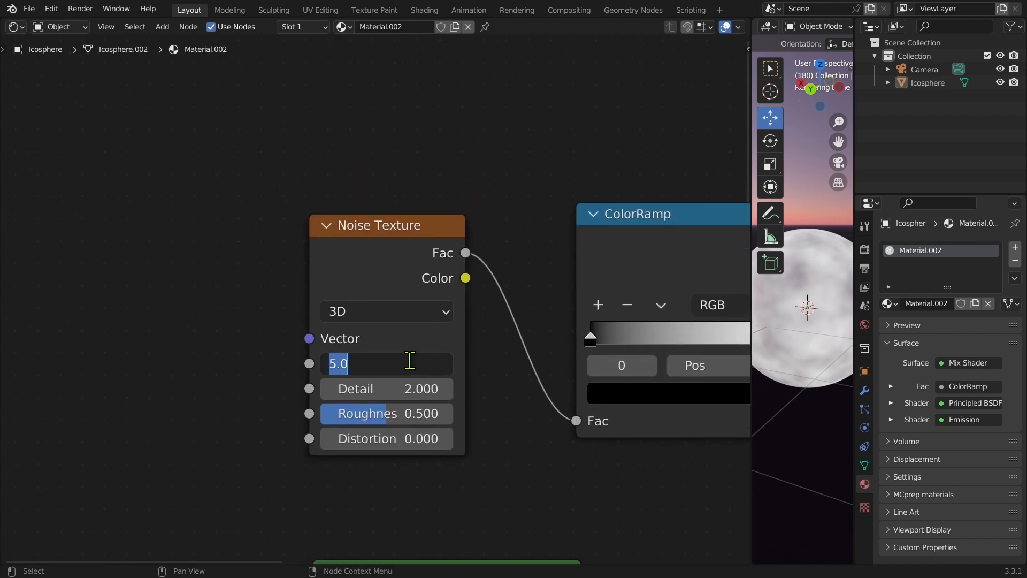
{"action": "type", "text": "2."}
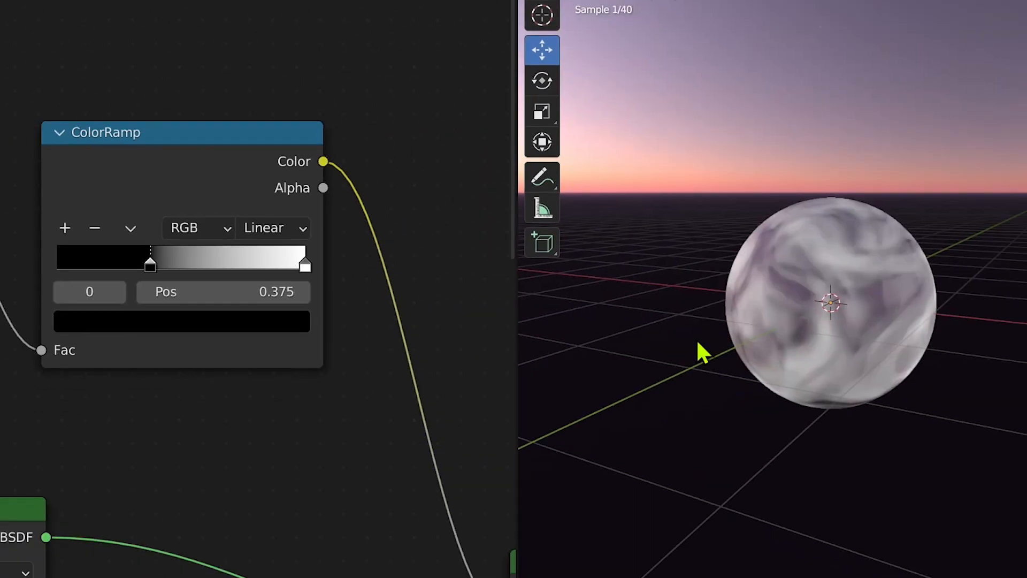
{"action": "left_click_drag", "start_coordinate": [149, 263], "coordinate": [206, 263]}
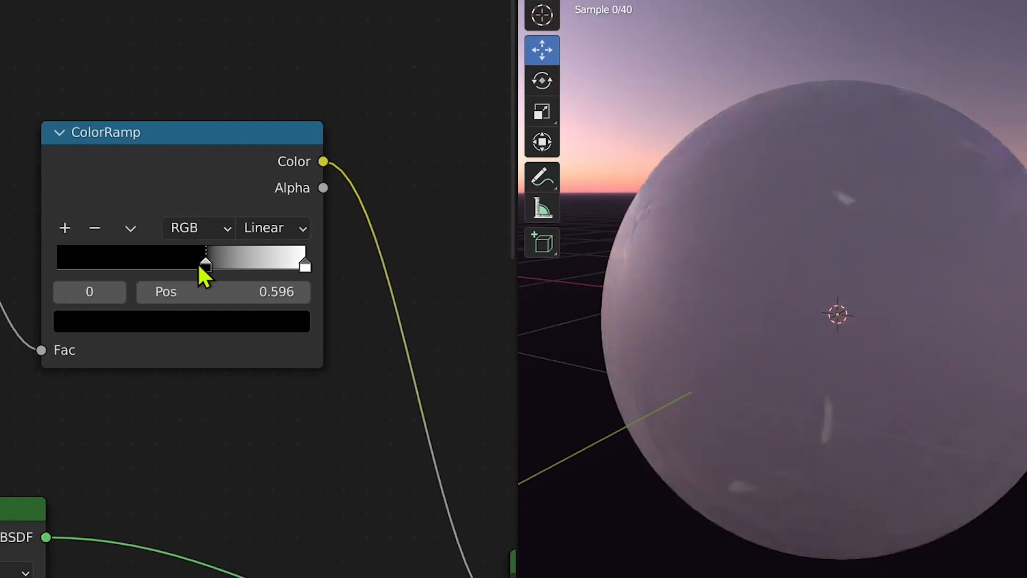
{"action": "left_click_drag", "start_coordinate": [206, 262], "coordinate": [188, 263]}
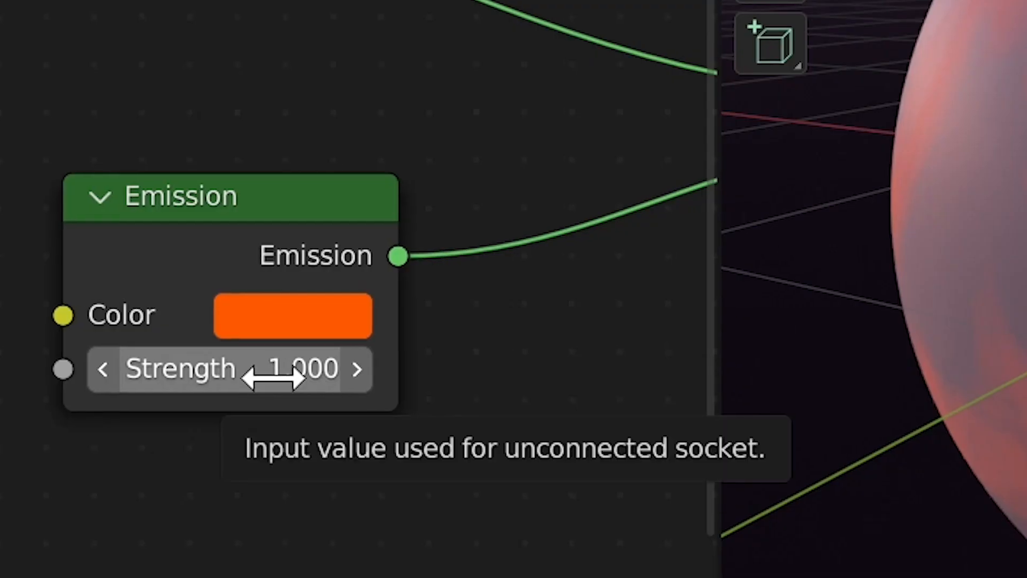
Step: Set Emission strength to 40 and give the ColorRamp stop a near-black color
{"action": "type", "text": "40"}
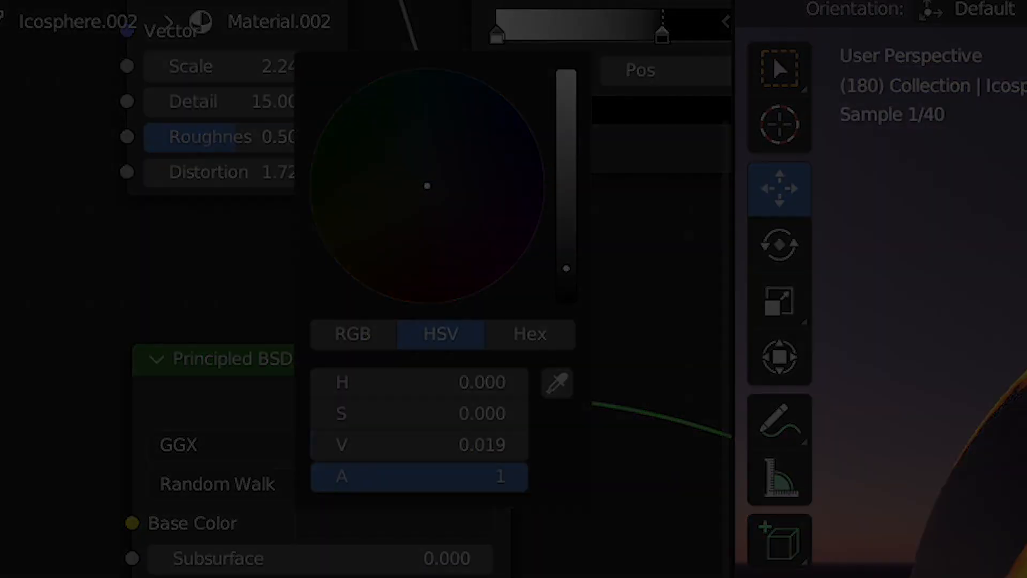
{"action": "left_click", "coordinate": [386, 63]}
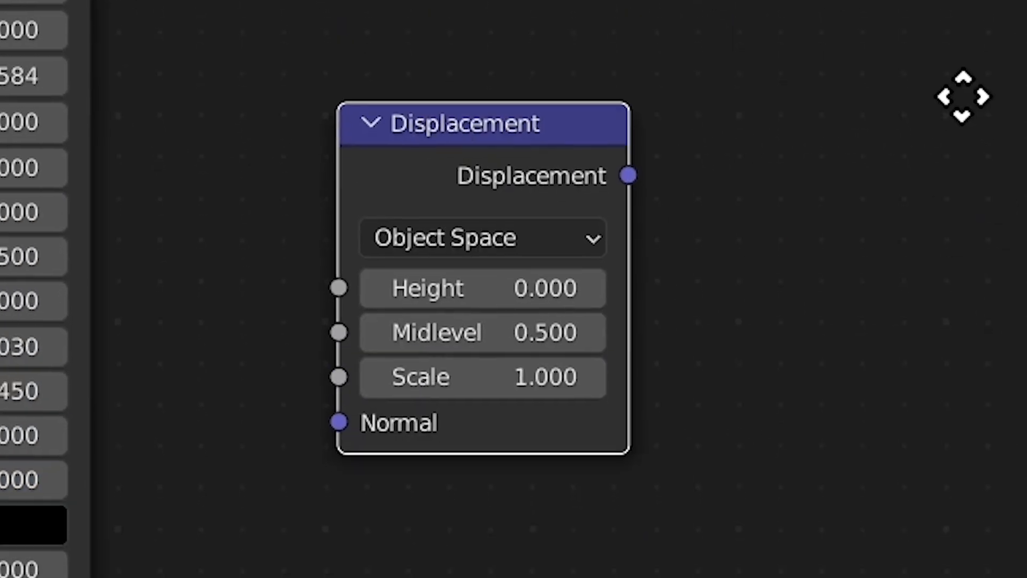
Step: Place a Displacement node taking noise as Height into the Material Output Displacement
{"action": "left_click", "coordinate": [396, 75]}
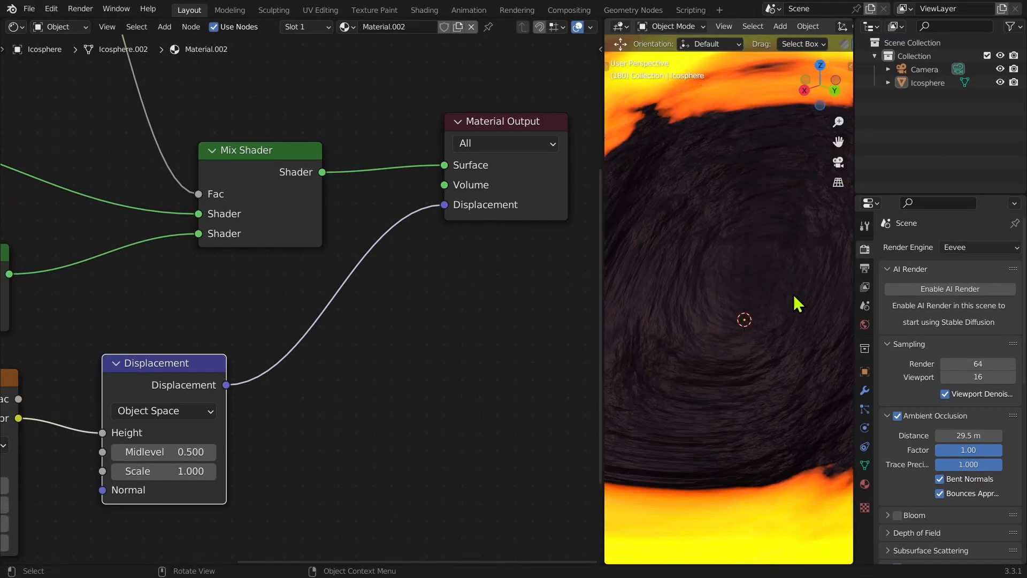
{"action": "left_click_drag", "start_coordinate": [798, 304], "coordinate": [768, 244]}
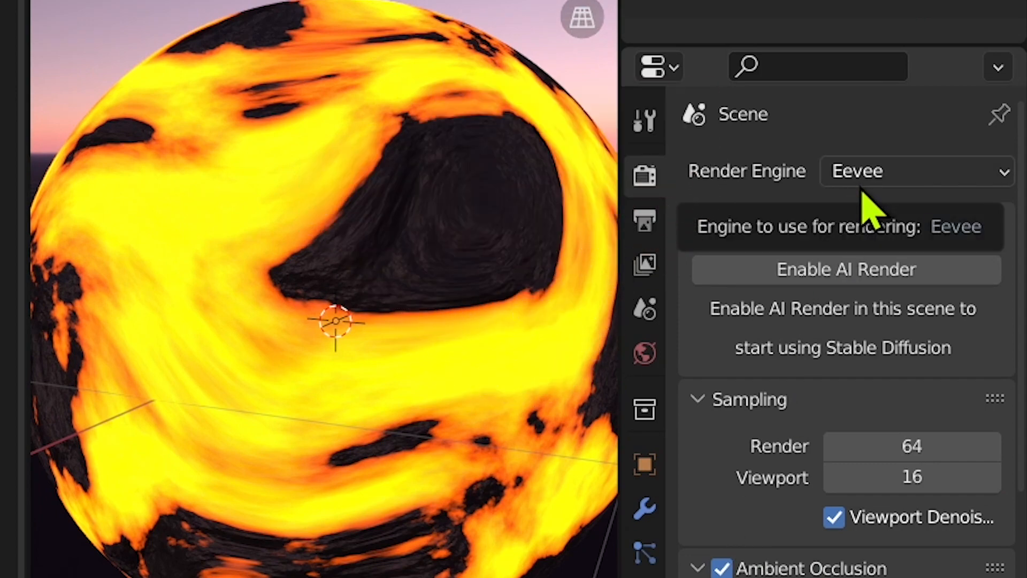
Step: Set the render engine to Cycles and expand the material's Settings section
{"action": "scroll", "scroll_direction": "down", "scroll_amount": 3}
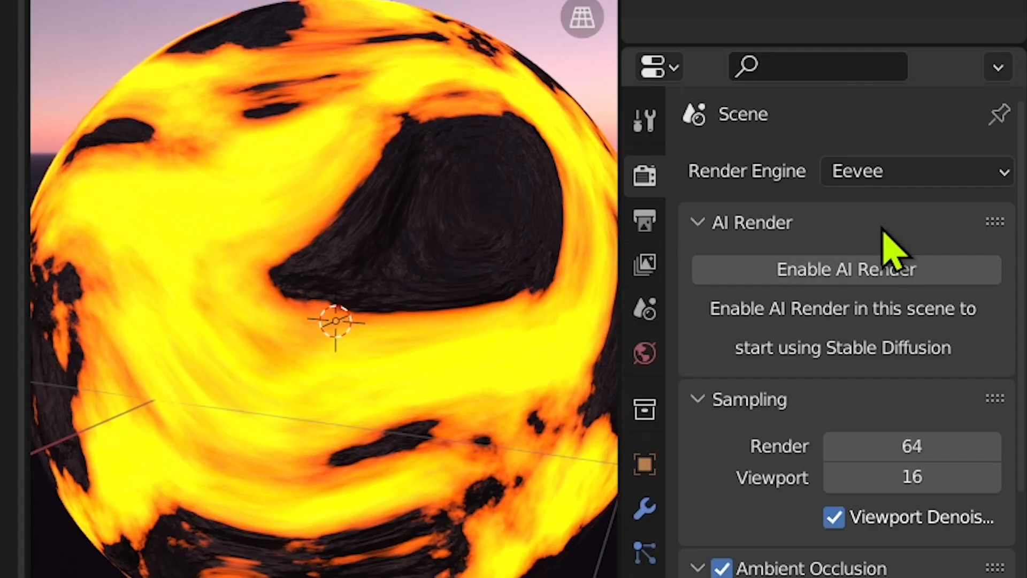
{"action": "left_click", "coordinate": [916, 171]}
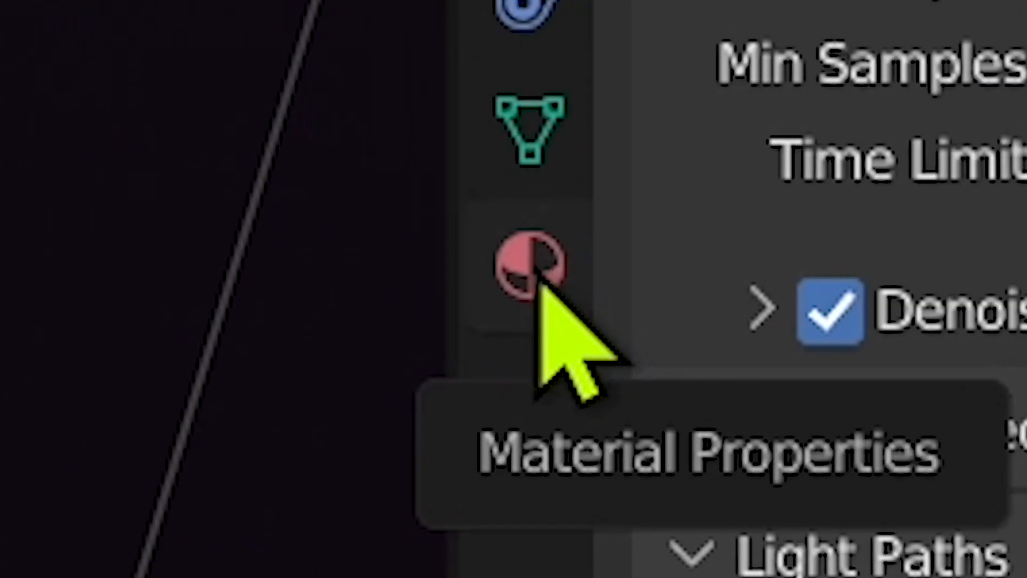
{"action": "left_click", "coordinate": [531, 265]}
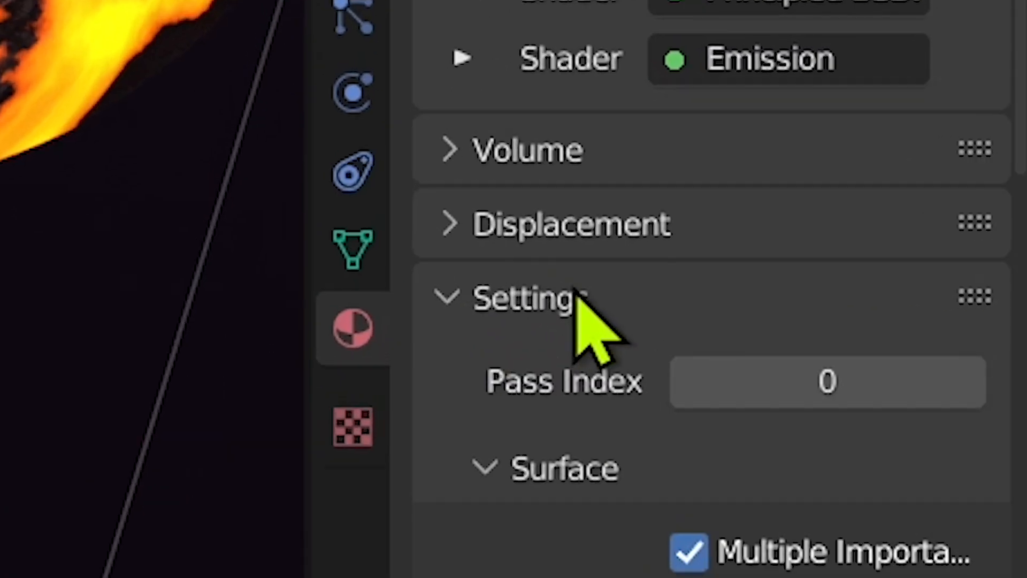
{"action": "left_click", "coordinate": [940, 309]}
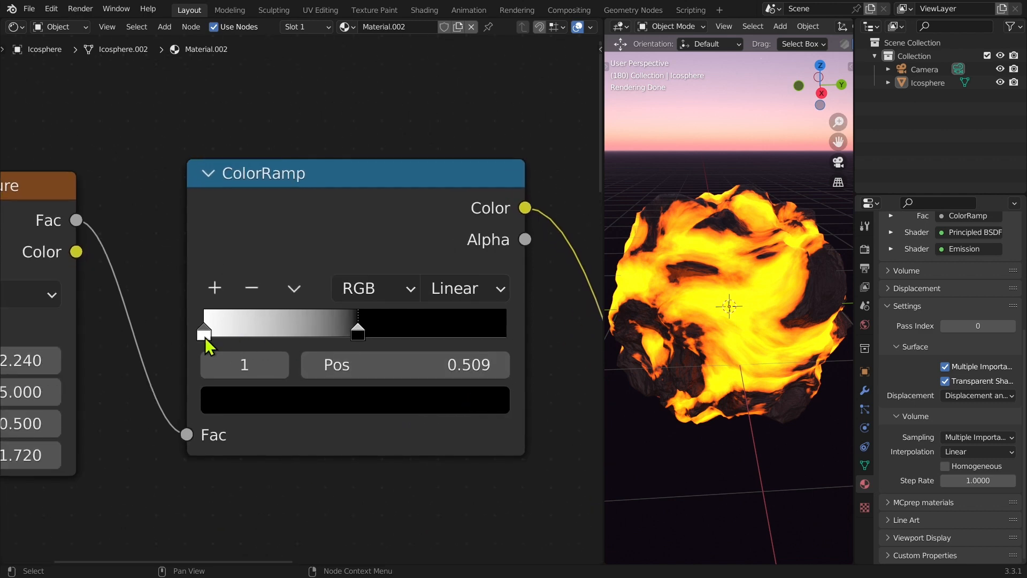
{"action": "mouse_move", "coordinate": [360, 339]}
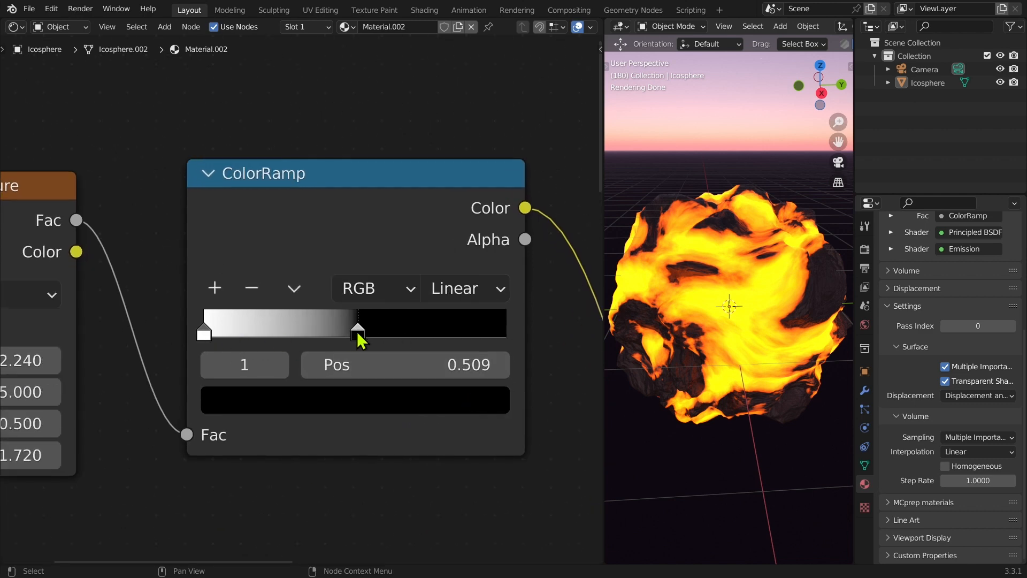
Step: Shift the ColorRamp black stop to adjust lava coverage and move to compositing
{"action": "left_click_drag", "start_coordinate": [357, 327], "coordinate": [443, 328]}
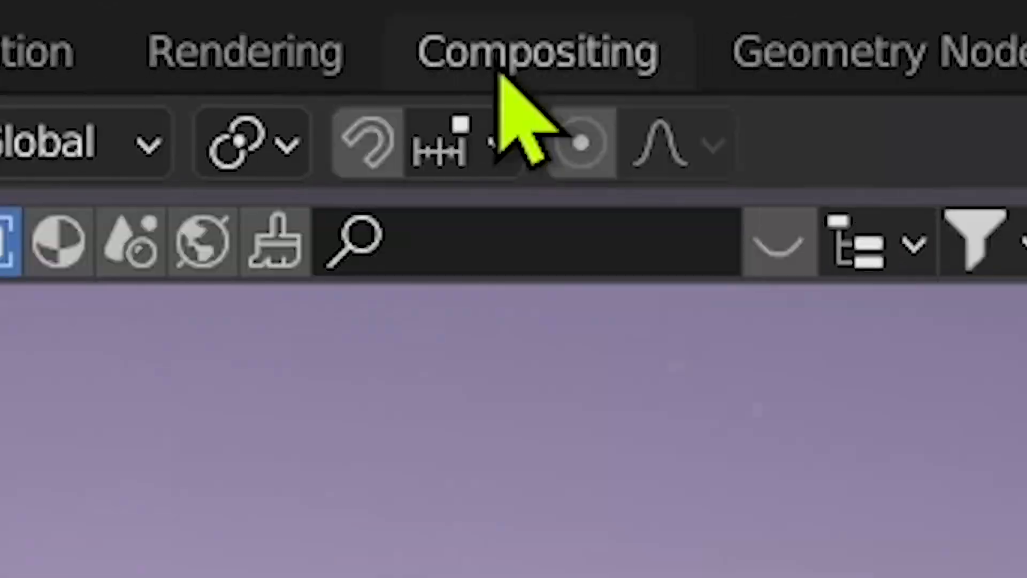
{"action": "left_click", "coordinate": [536, 50]}
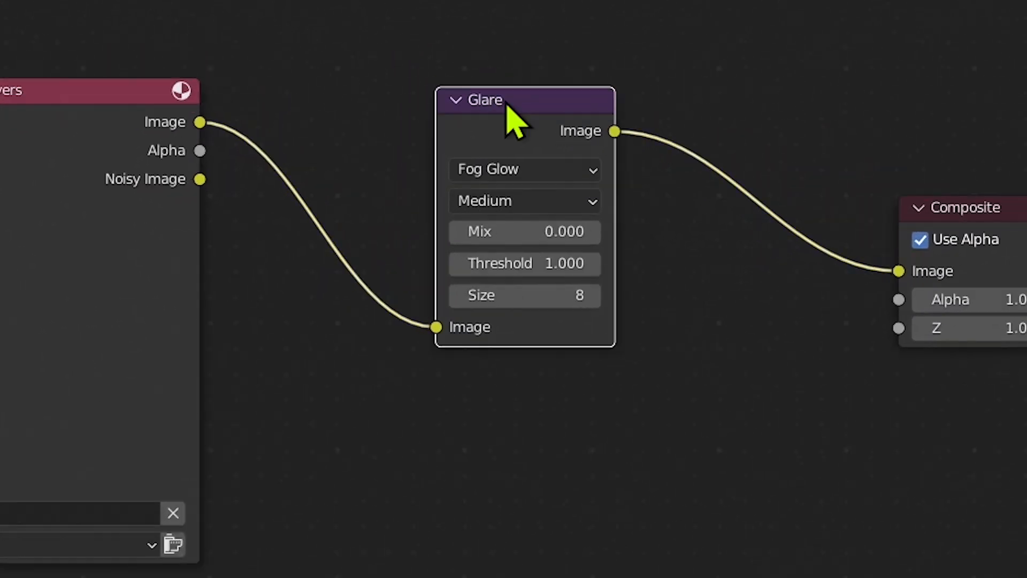